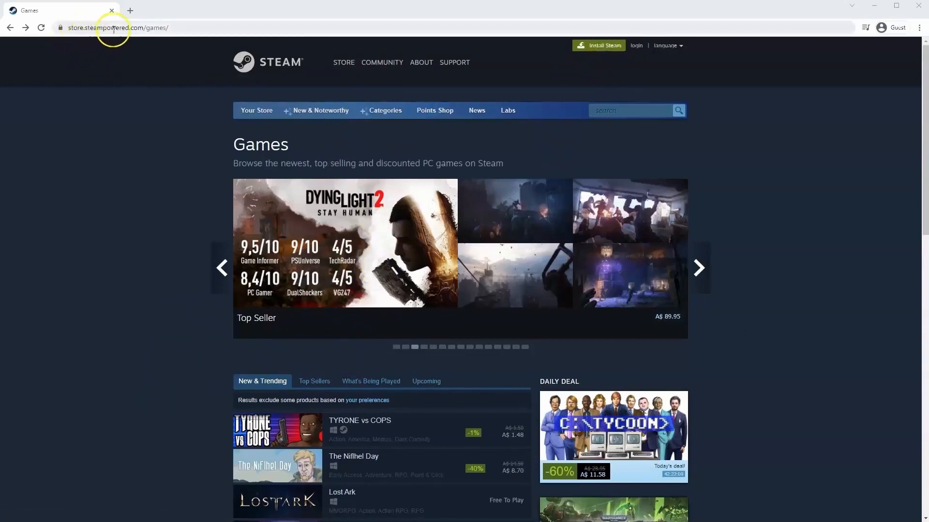
{"action": "mouse_move", "coordinate": [170, 95]}
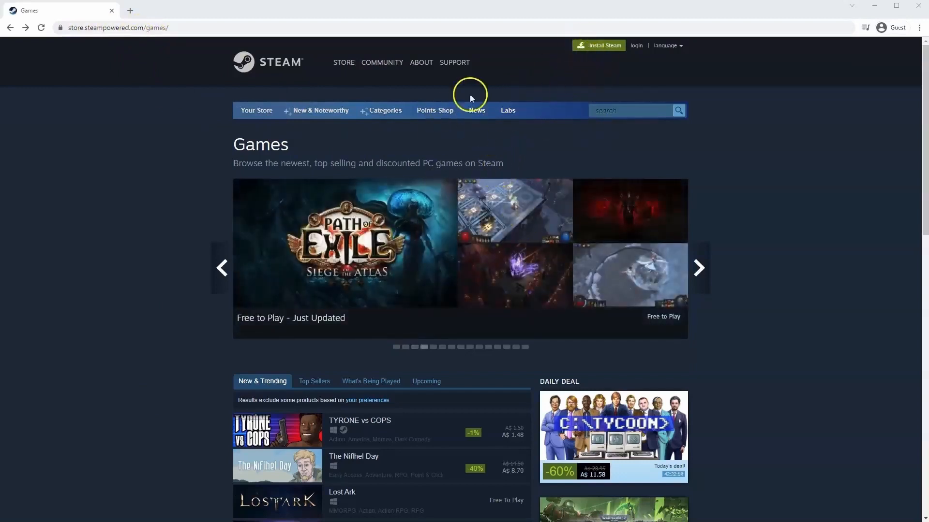
{"action": "mouse_move", "coordinate": [599, 46]}
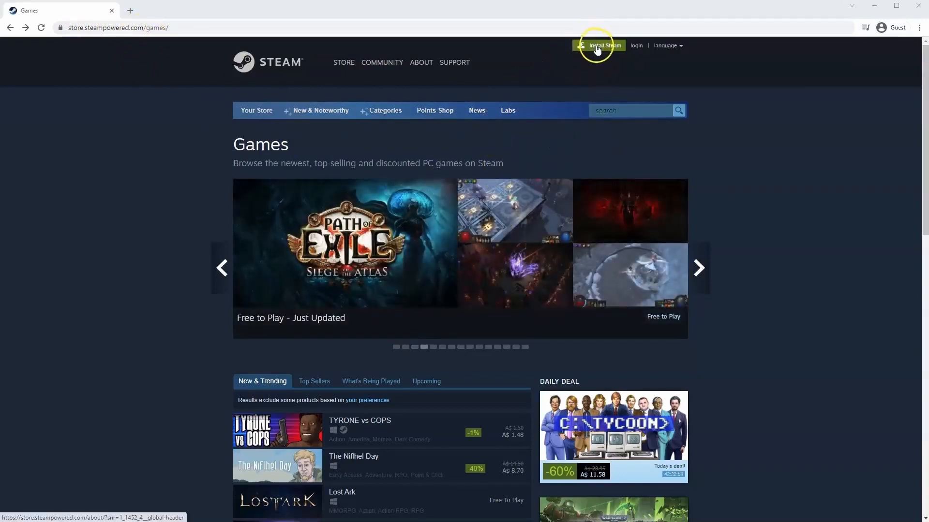
Go from the Steam Store games page to the Install Steam download page.
{"action": "left_click", "coordinate": [598, 45]}
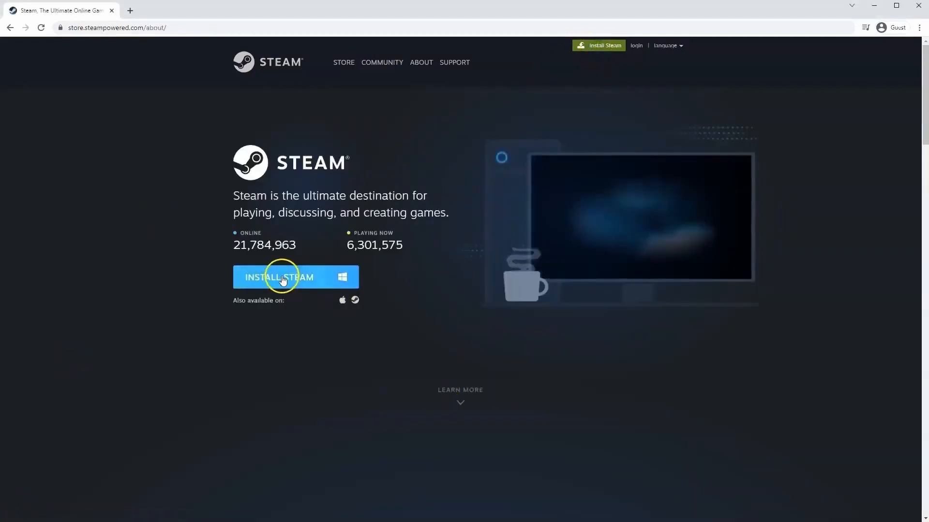
Download SteamSetup.exe and launch it from Chrome's download bar.
{"action": "left_click", "coordinate": [279, 276]}
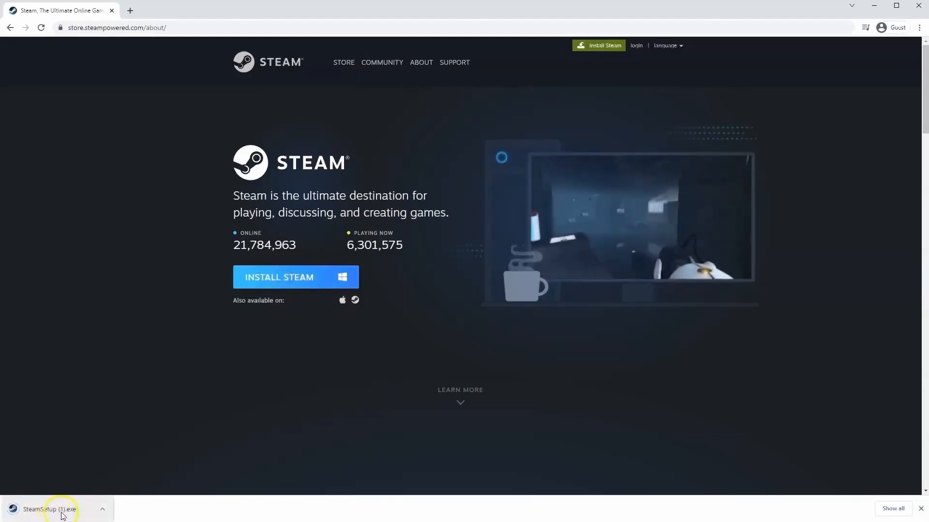
{"action": "left_click", "coordinate": [52, 509]}
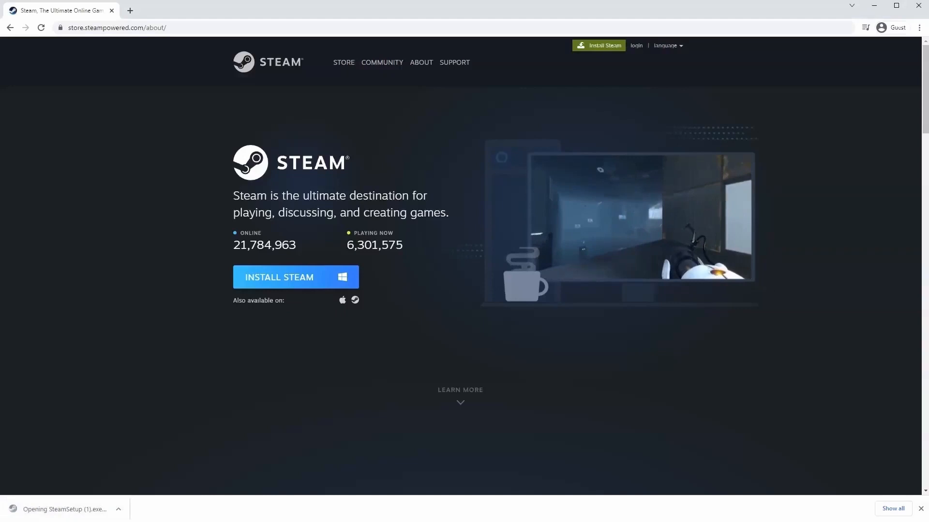
{"action": "left_click", "coordinate": [63, 509]}
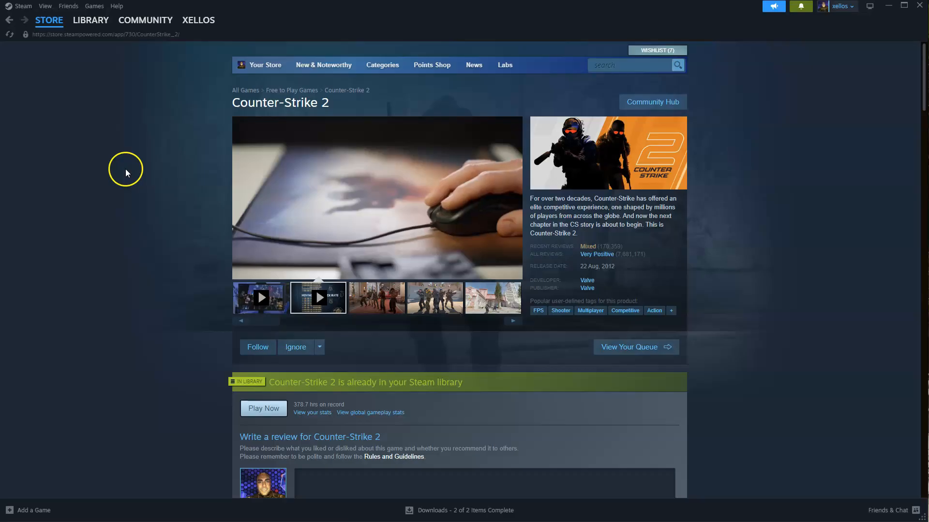
Go to the Featured store front page and search for 'Counter-Strike 2'.
{"action": "left_click", "coordinate": [49, 20]}
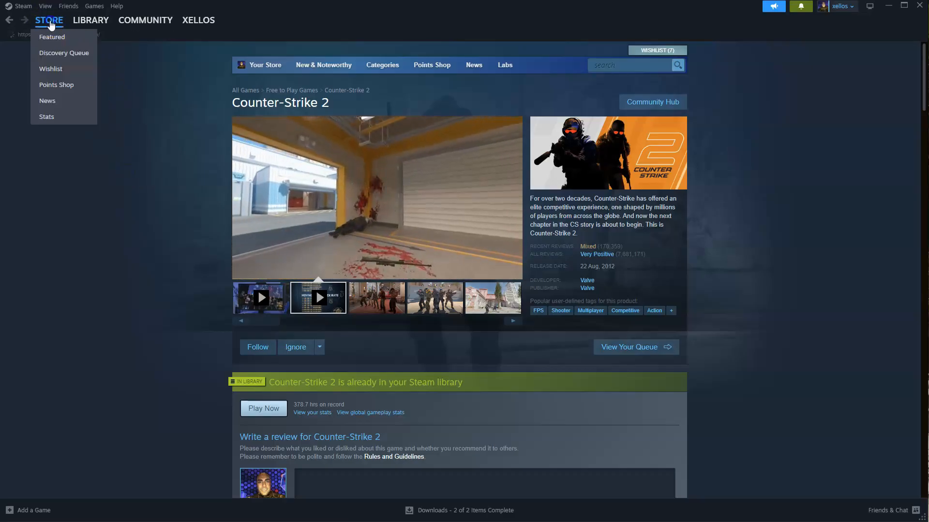
{"action": "left_click", "coordinate": [51, 36]}
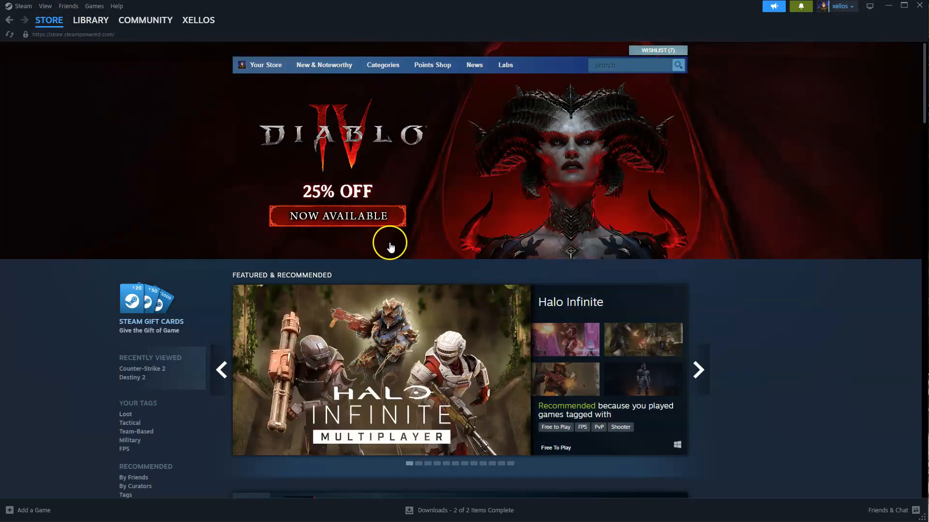
{"action": "left_click", "coordinate": [628, 64]}
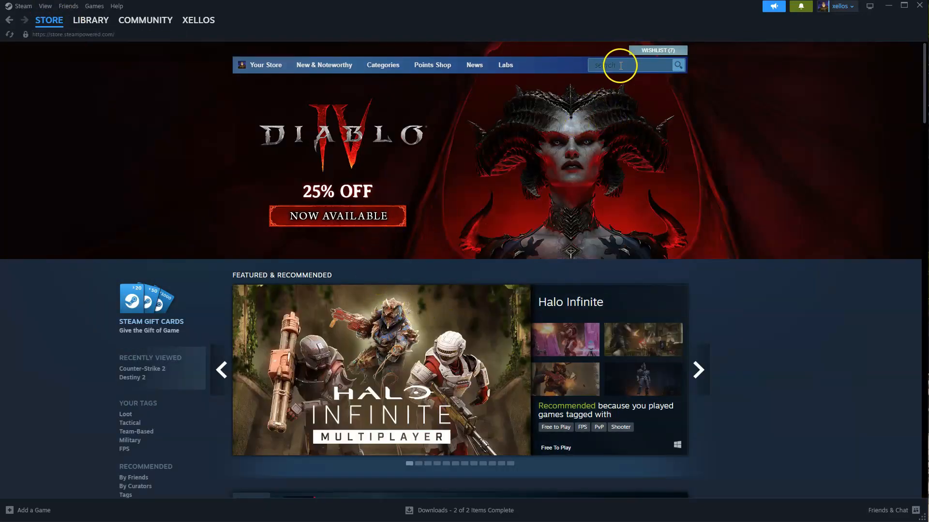
{"action": "left_click", "coordinate": [613, 66]}
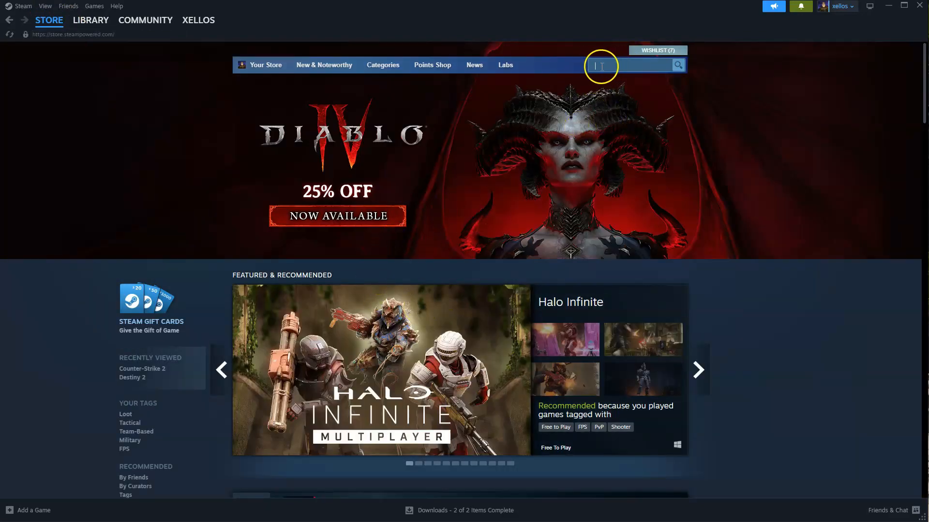
{"action": "type", "text": "Counter-Strike 2"}
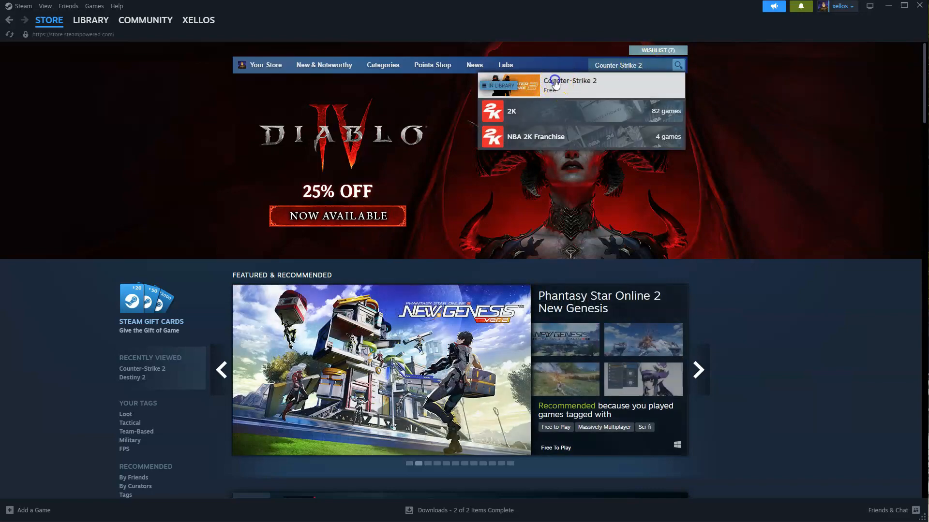
Open the Counter-Strike 2 suggestion and choose Play Game from its store page.
{"action": "left_click", "coordinate": [570, 81]}
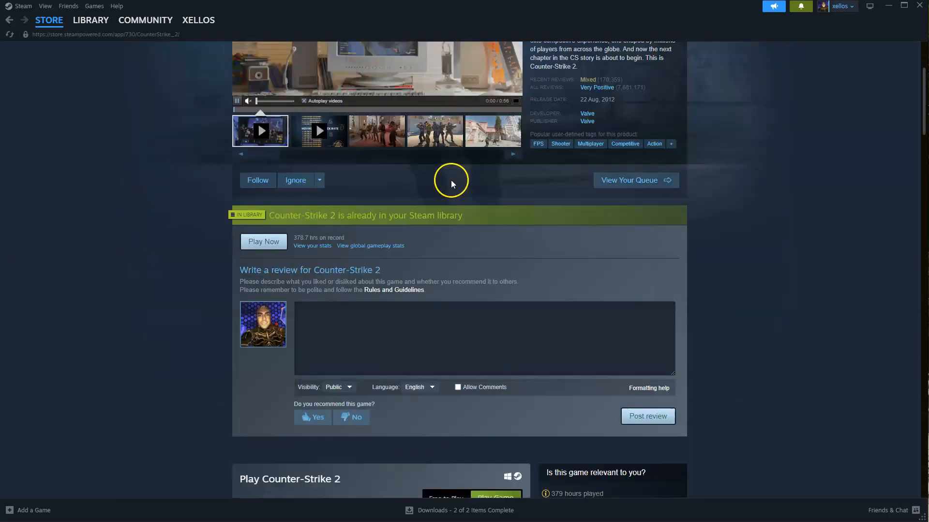
{"action": "scroll", "scroll_direction": "down", "scroll_amount": 3}
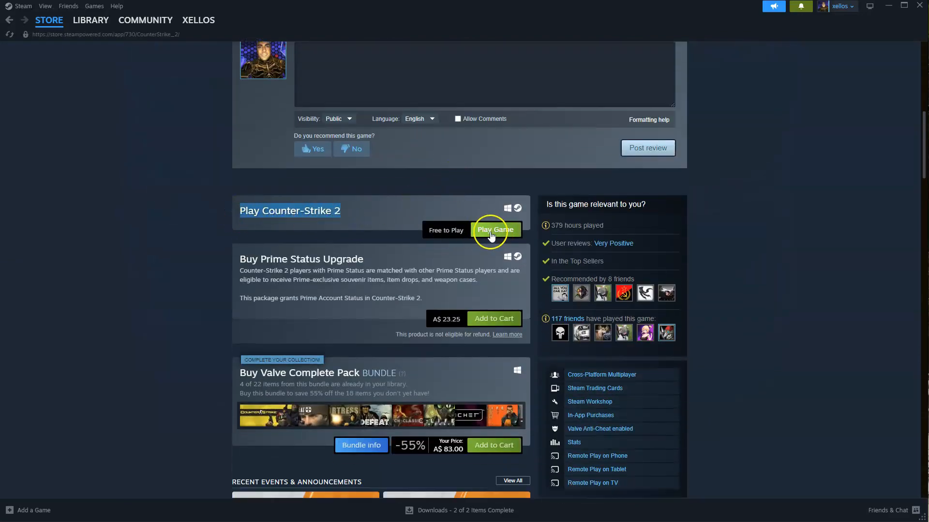
{"action": "mouse_move", "coordinate": [491, 234]}
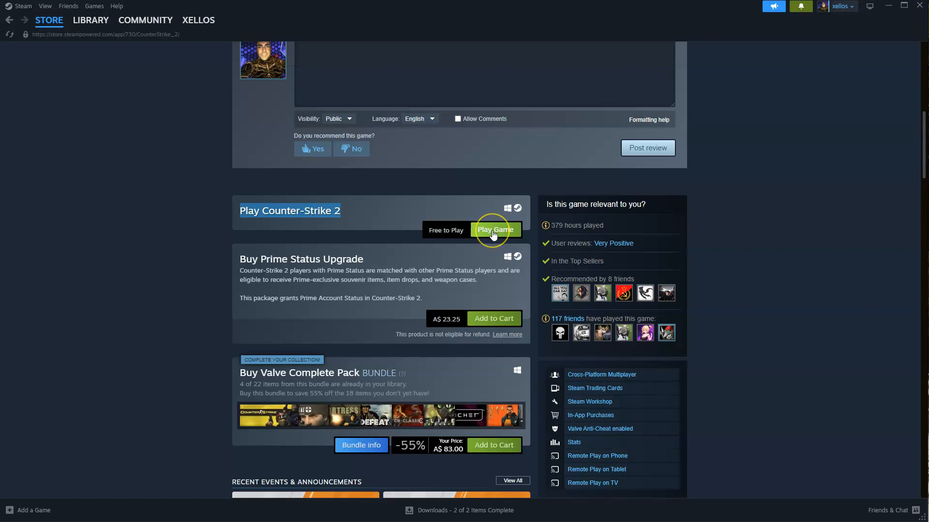
{"action": "mouse_move", "coordinate": [365, 247]}
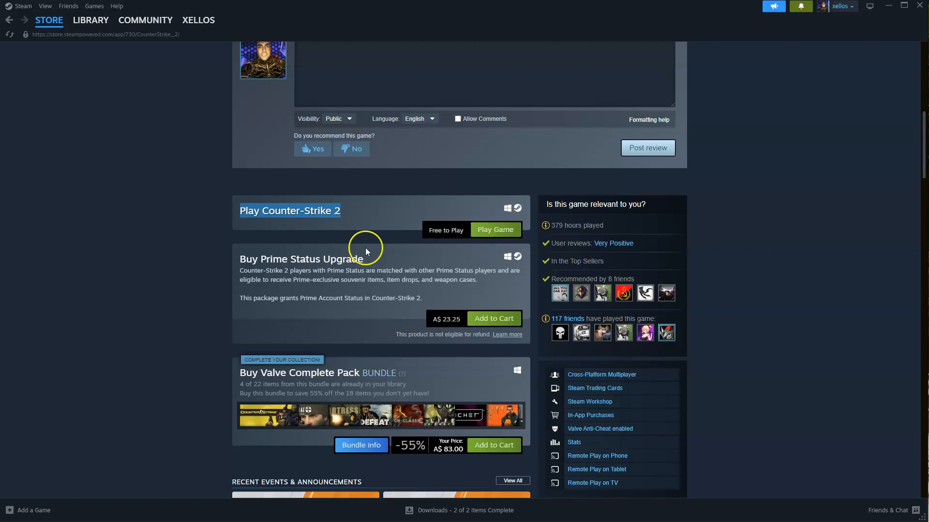
{"action": "left_click", "coordinate": [91, 19]}
{"action": "type", "text": "Counter-Strike 2"}
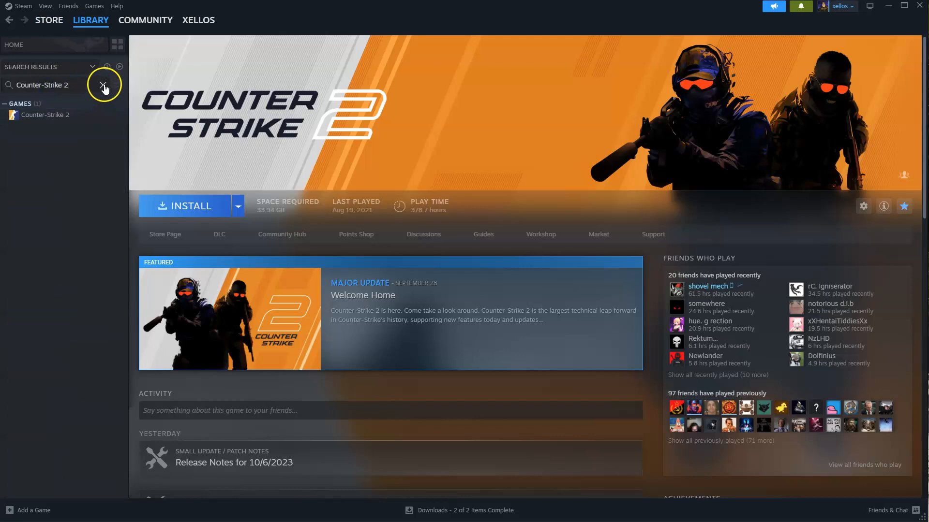
Clear the 'Counter-Strike 2' Library search filter so all games are listed.
{"action": "left_click", "coordinate": [104, 84]}
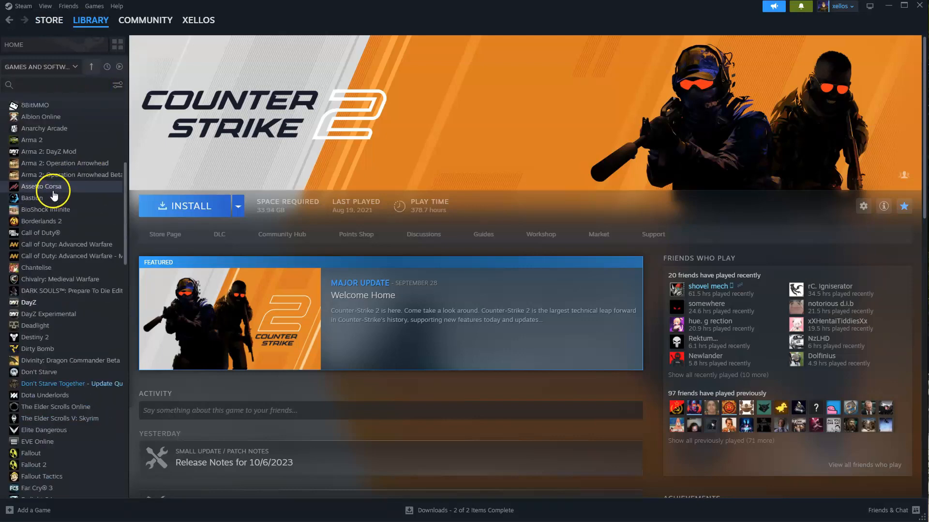